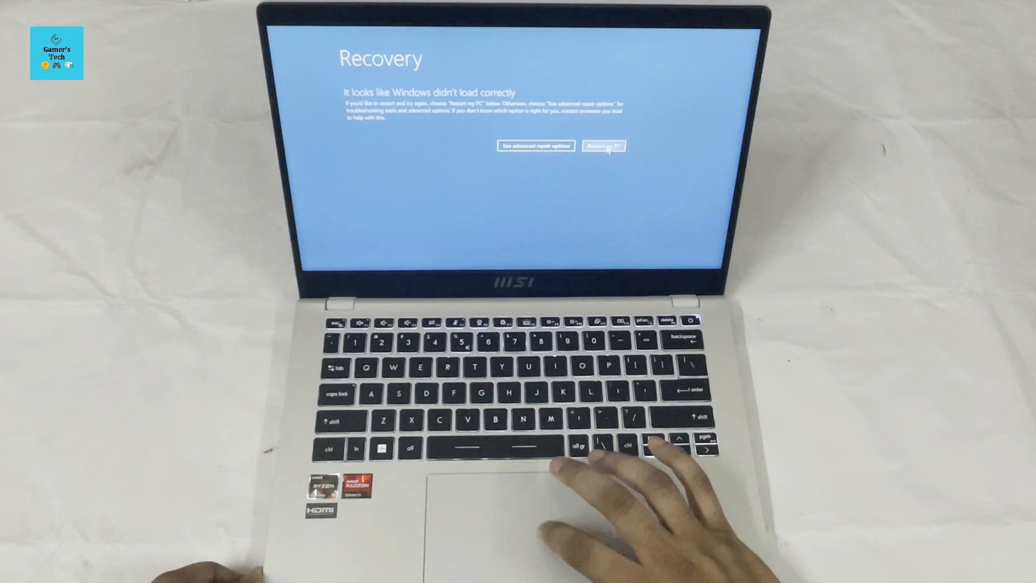
Step: Choose 'Restart my PC' on the 'Windows didn't load correctly' recovery screen
left_click(603, 145)
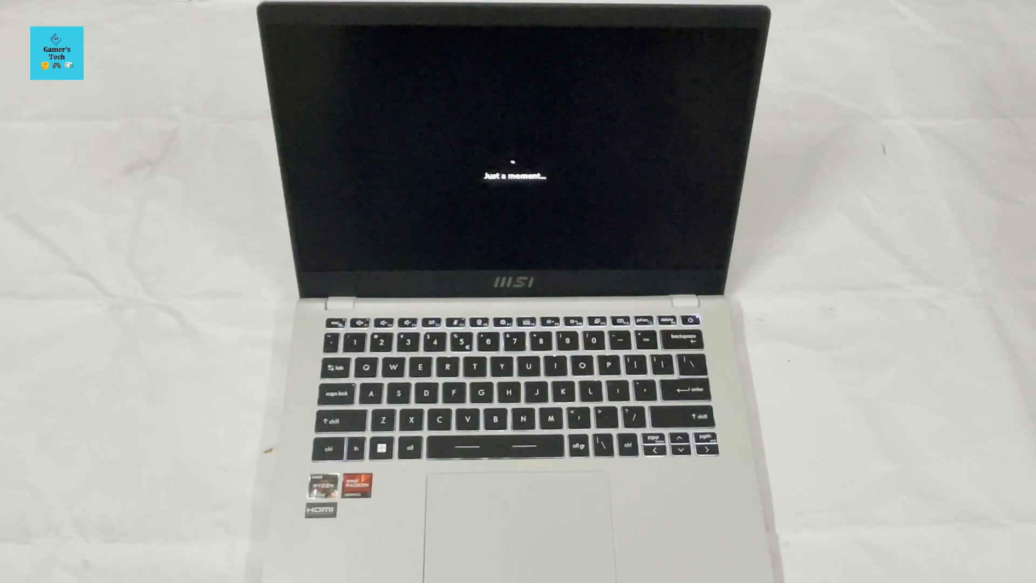